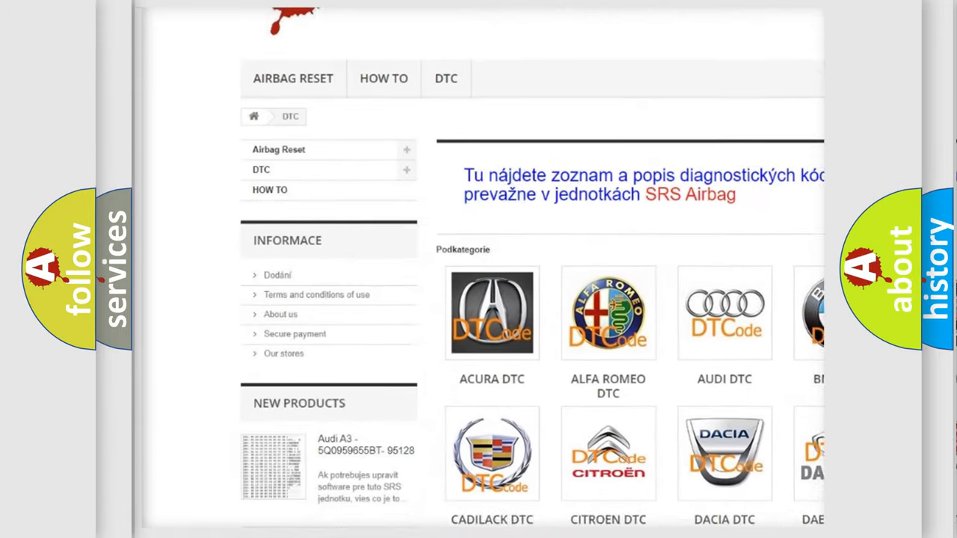
scroll(down, 3)
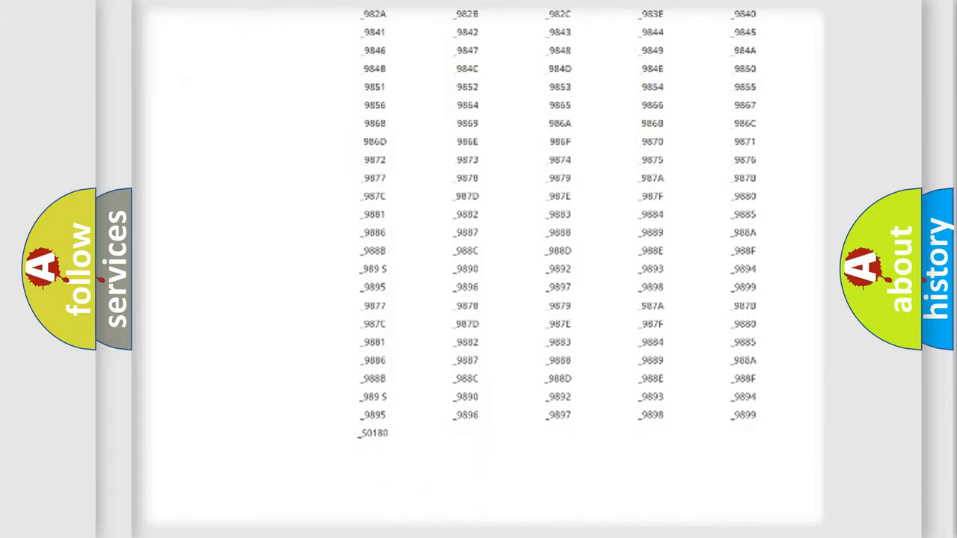
scroll(up, 3)
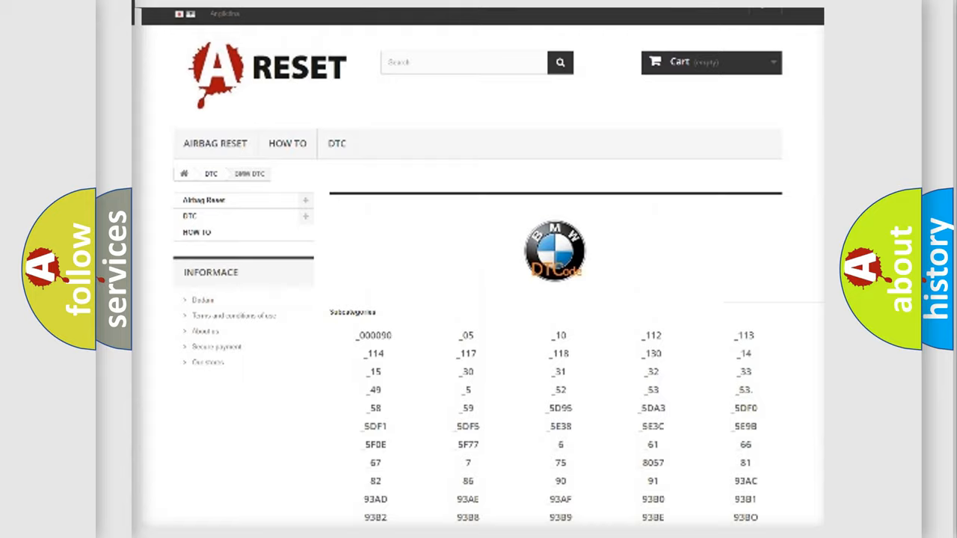